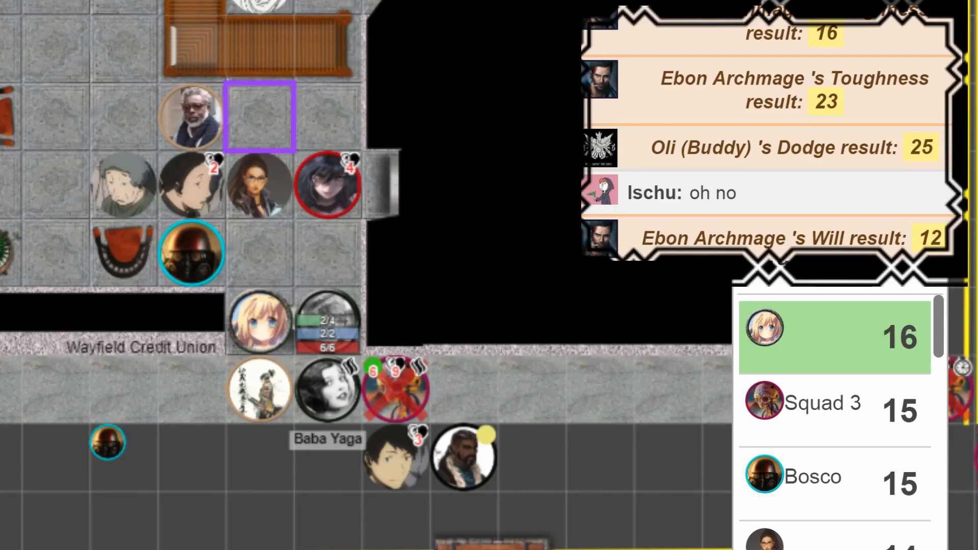
scroll(down, 3)
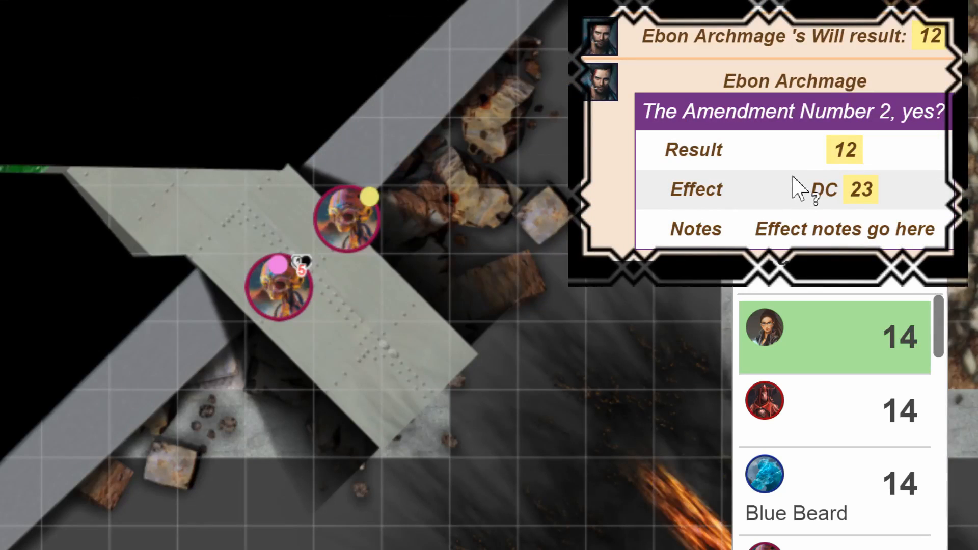
mouse_move(649, 250)
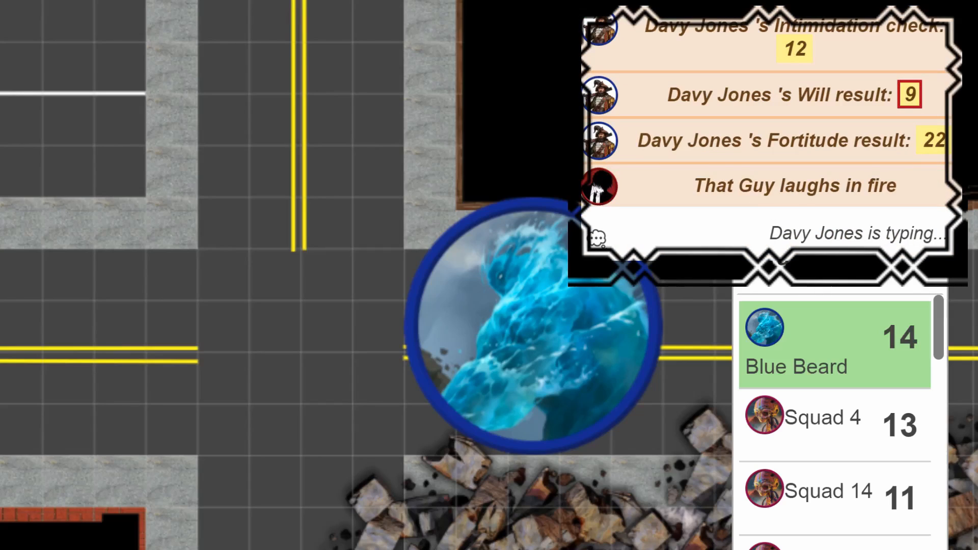
scroll(down, 3)
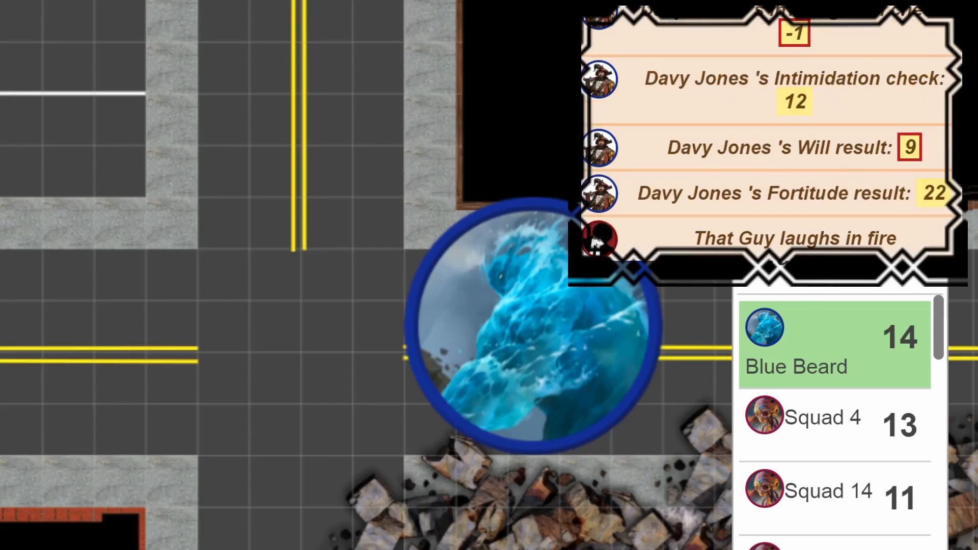
scroll(up, 3)
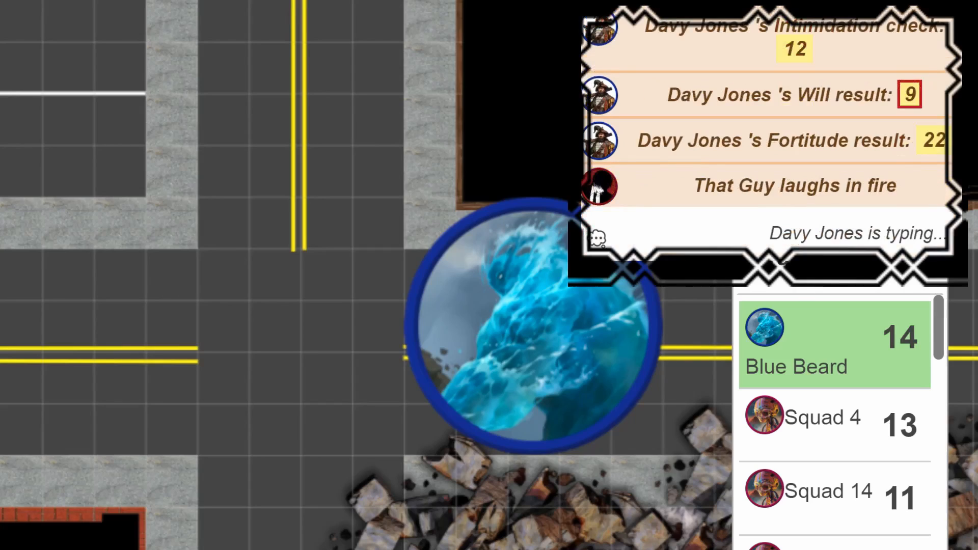